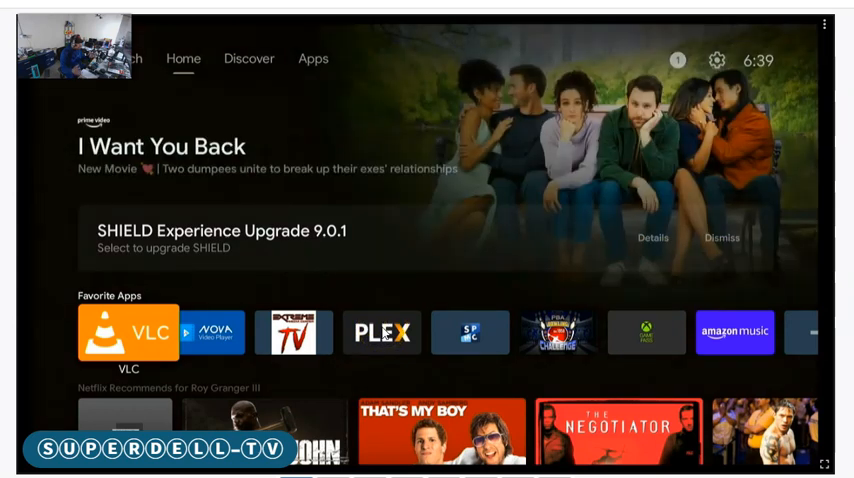
mouse_move(396, 332)
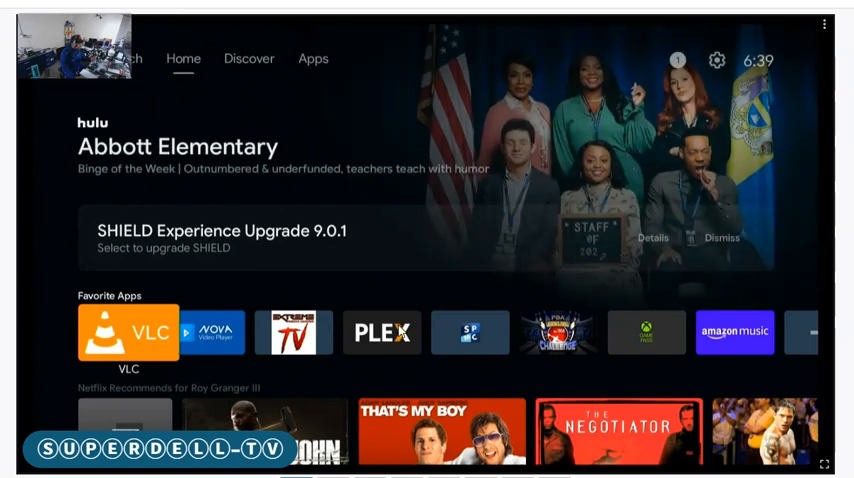
mouse_move(412, 300)
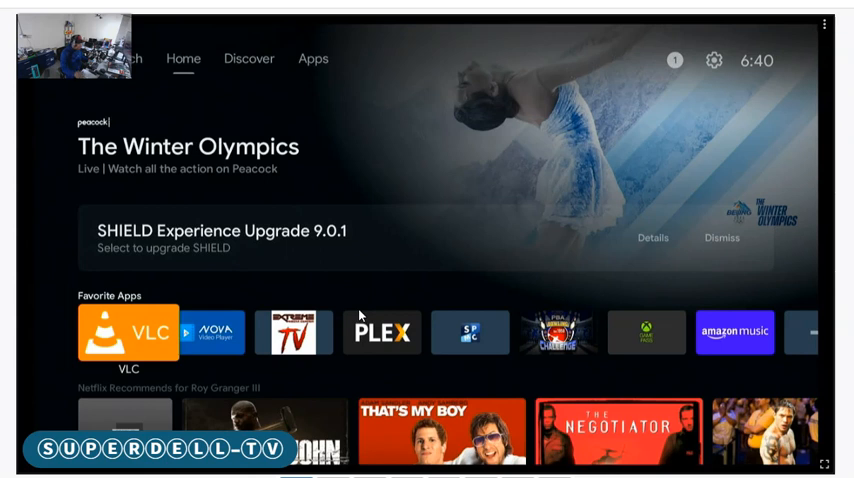
mouse_move(164, 216)
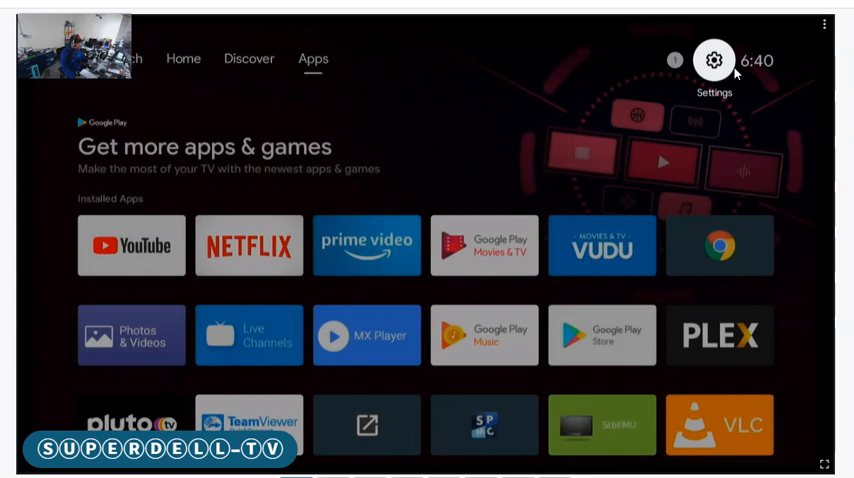
Step: Go through Settings, Device Preferences, About and System upgrade, then check for an available upgrade
click(714, 60)
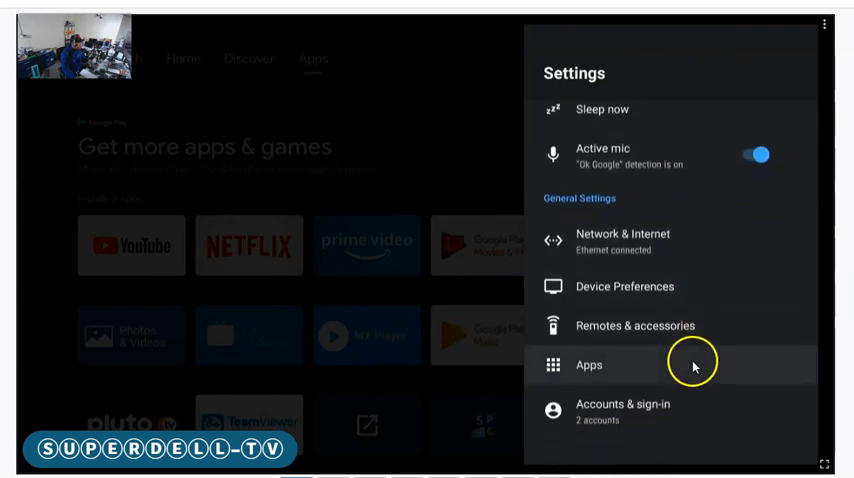
click(620, 286)
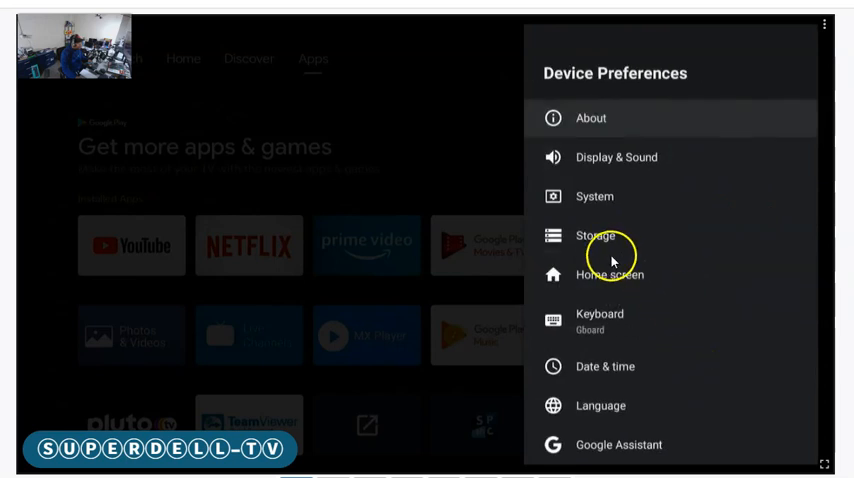
click(592, 118)
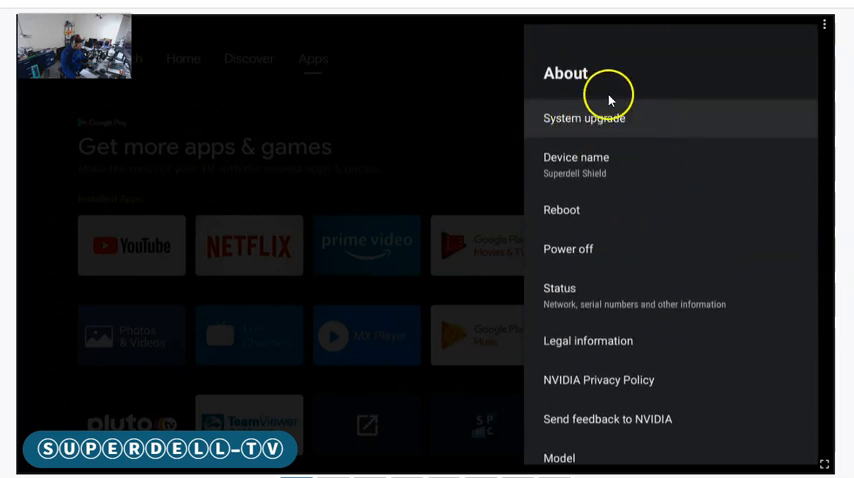
click(588, 116)
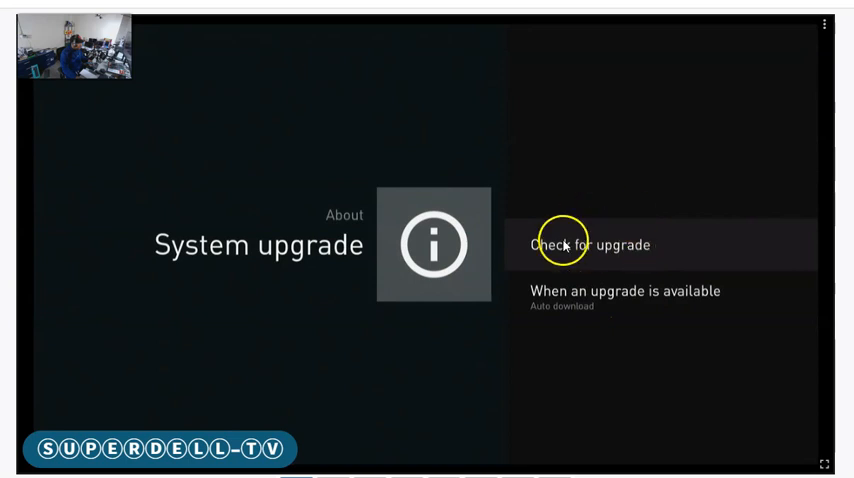
click(592, 244)
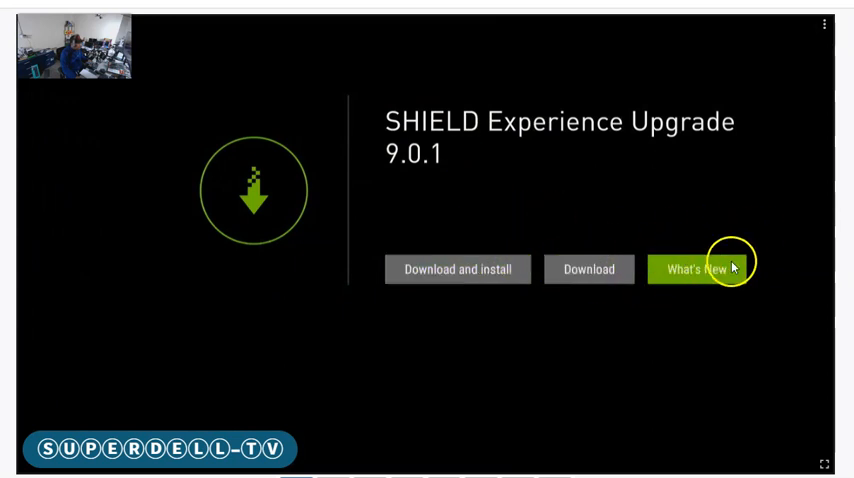
Step: Read the What's New notes for upgrade 9.0.1, scrolling through the 9.0.1 and 9.0 sections
click(690, 268)
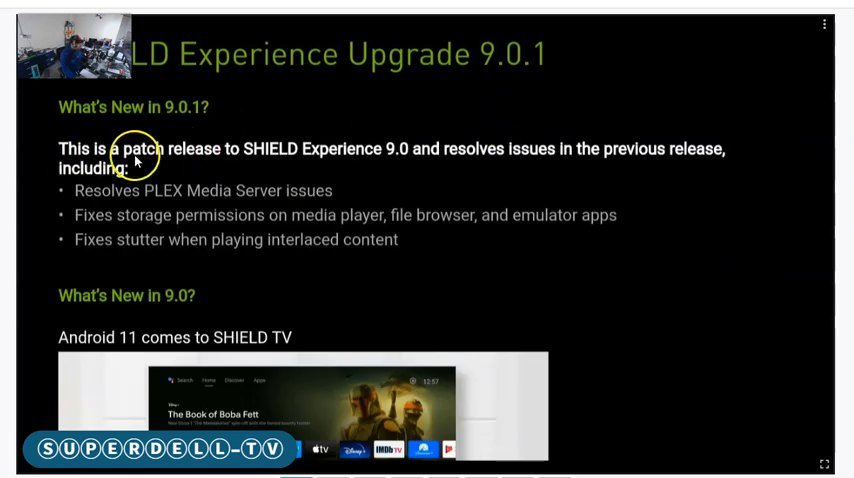
mouse_move(376, 148)
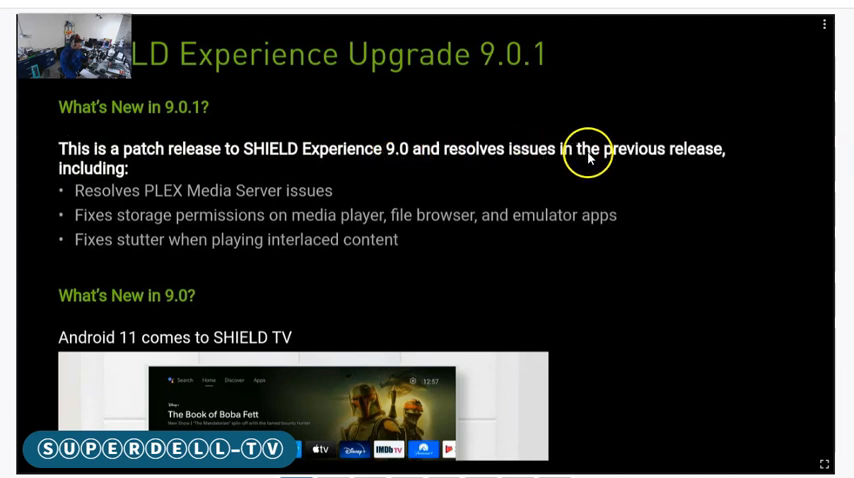
mouse_move(98, 208)
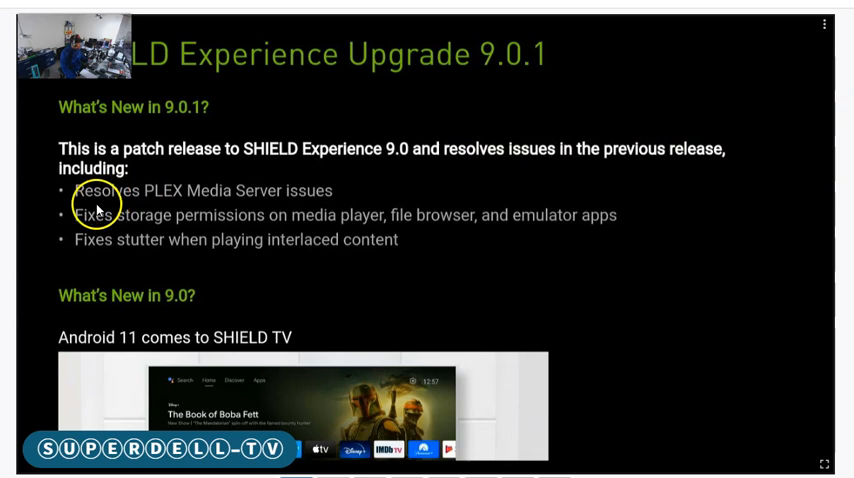
mouse_move(328, 188)
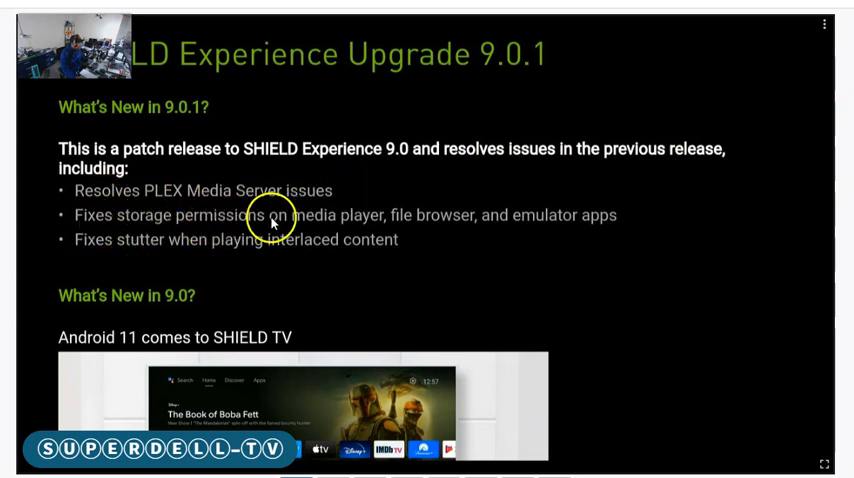
mouse_move(400, 220)
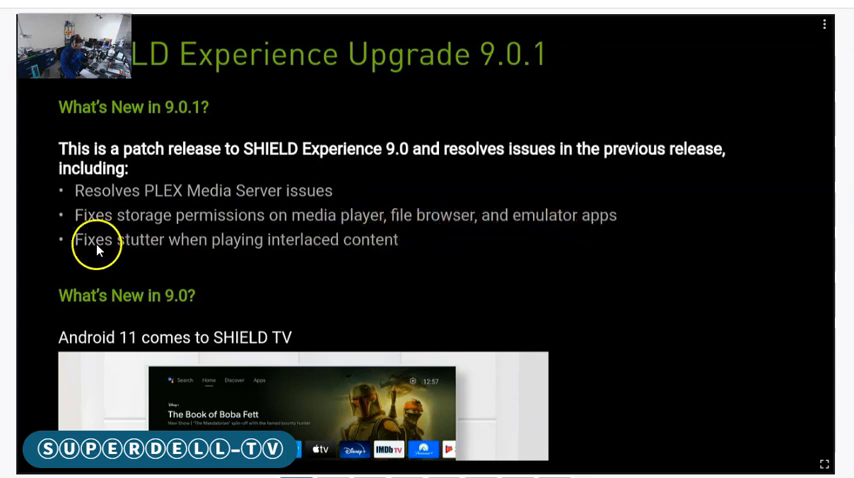
mouse_move(320, 250)
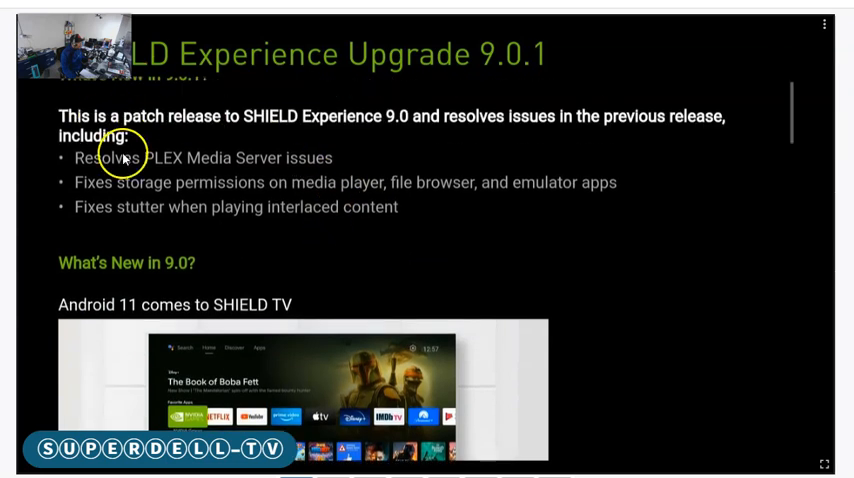
mouse_move(228, 196)
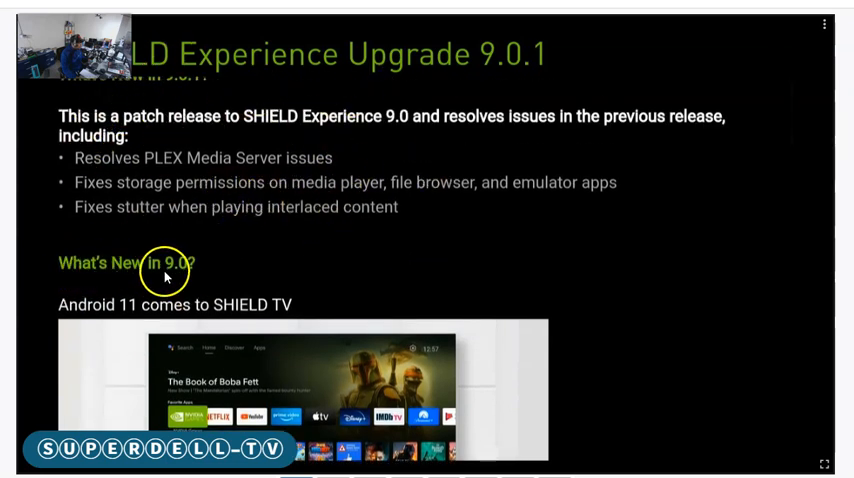
mouse_move(320, 282)
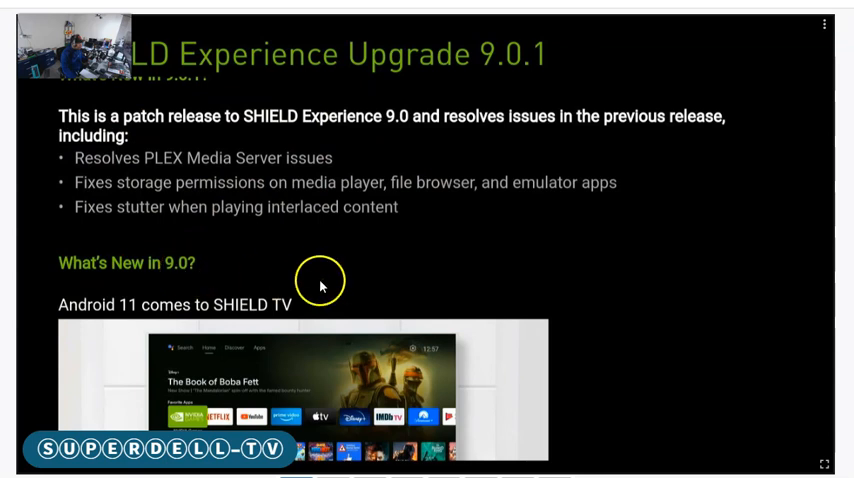
scroll(down, 3)
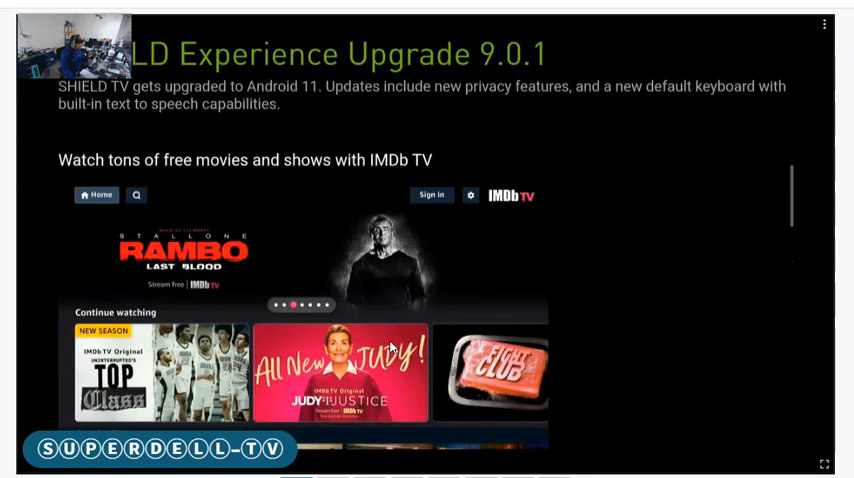
scroll(down, 3)
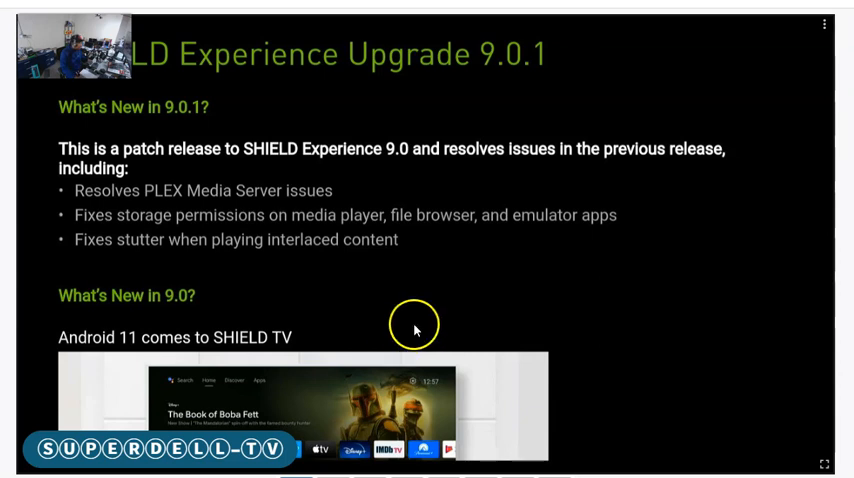
mouse_move(446, 292)
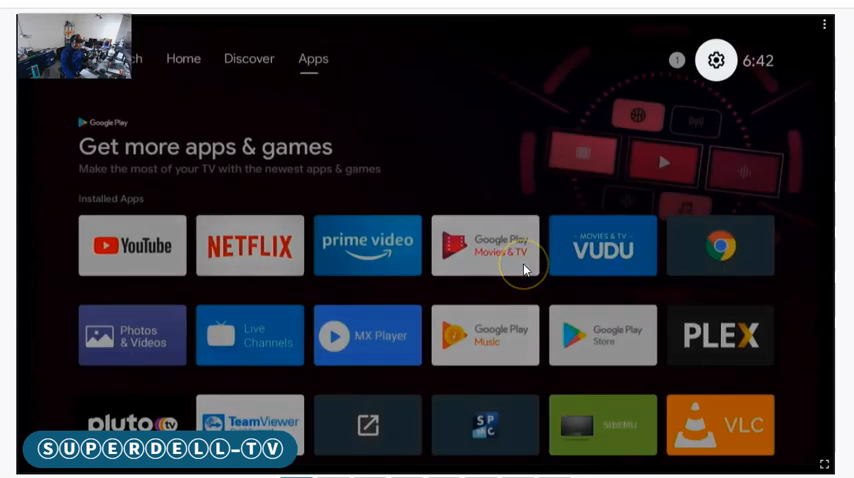
Step: From the home screen, start downloading and installing the 9.0.1 upgrade offer
click(184, 58)
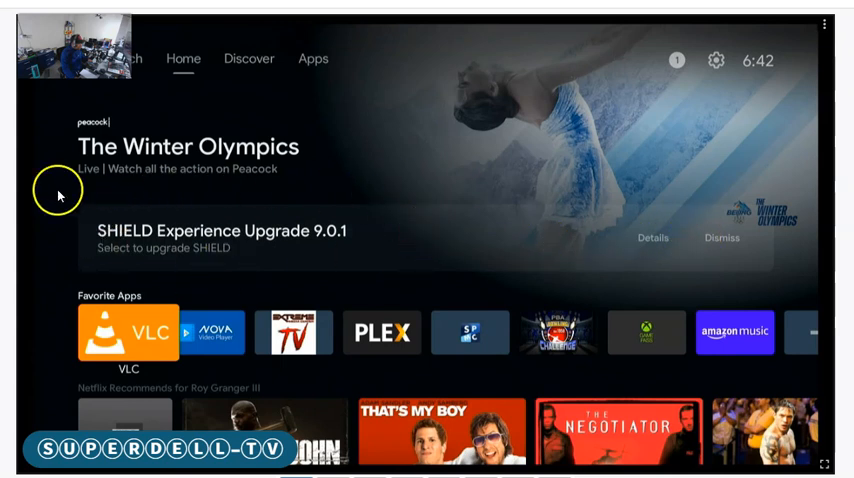
mouse_move(656, 216)
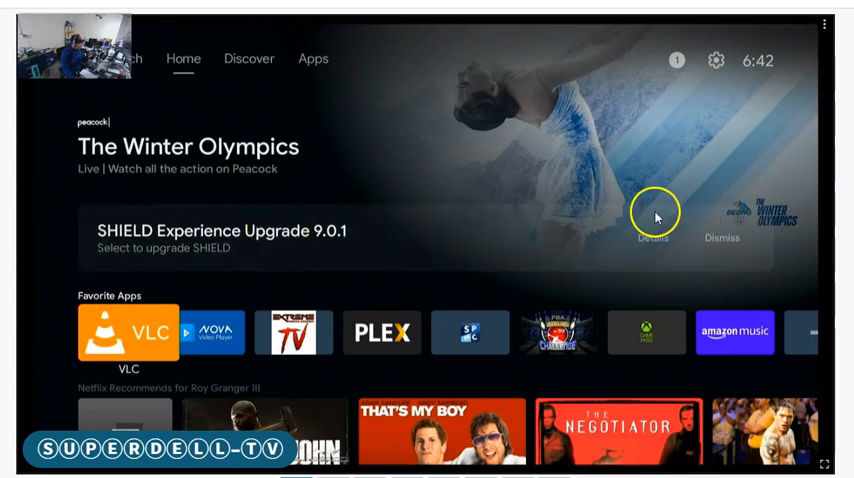
mouse_move(668, 244)
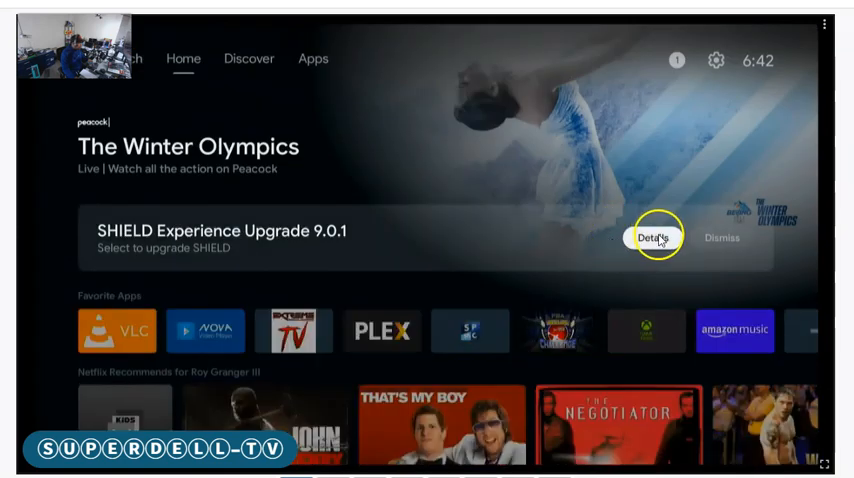
click(652, 238)
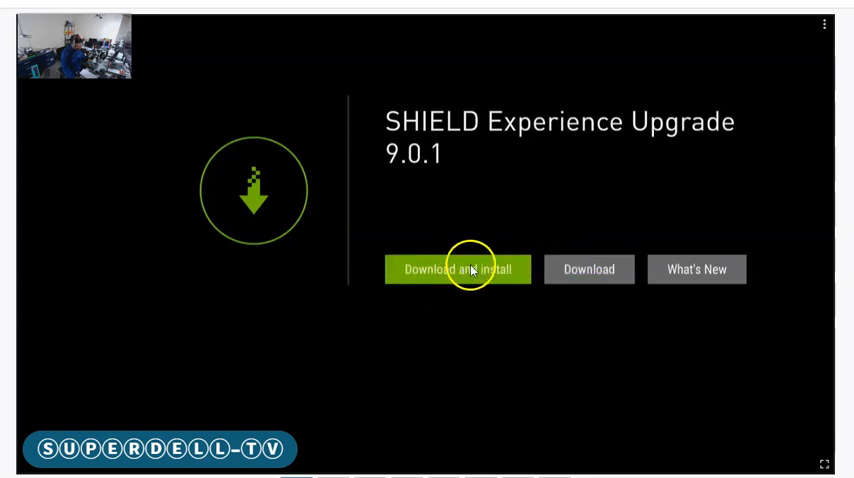
click(458, 268)
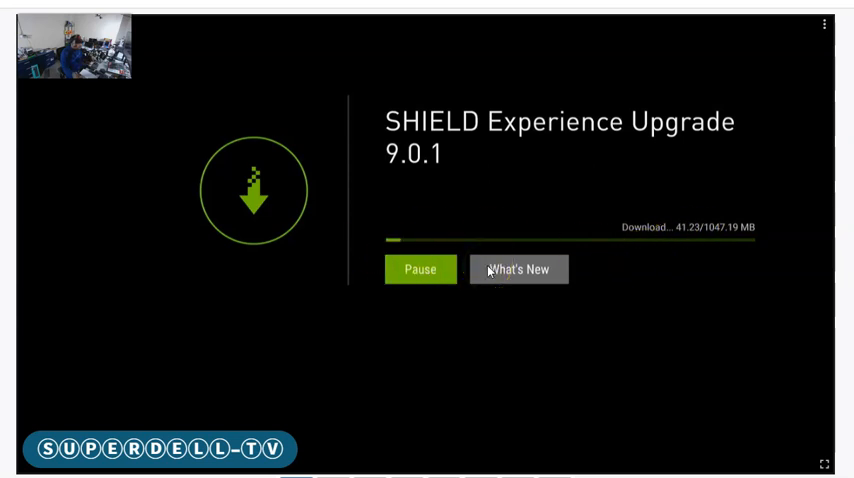
mouse_move(662, 410)
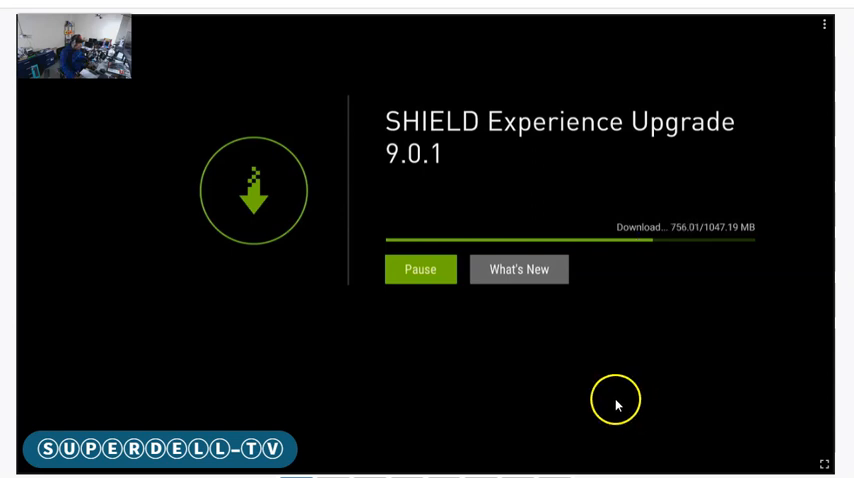
mouse_move(608, 416)
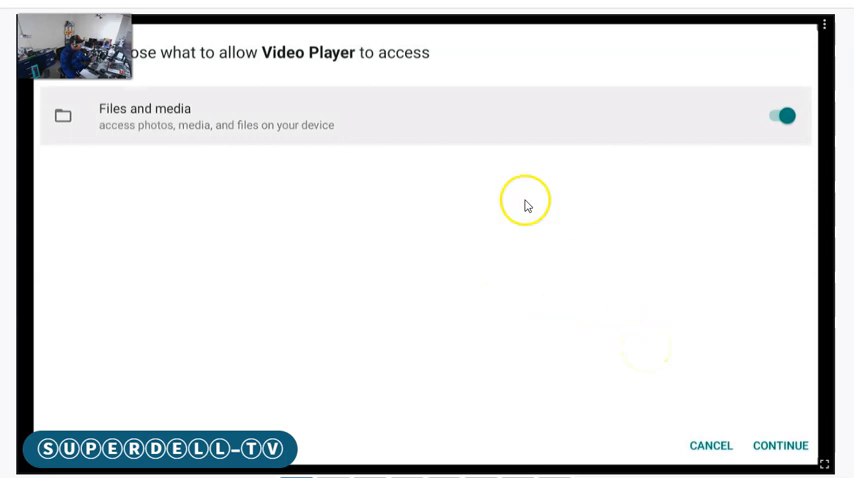
mouse_move(312, 68)
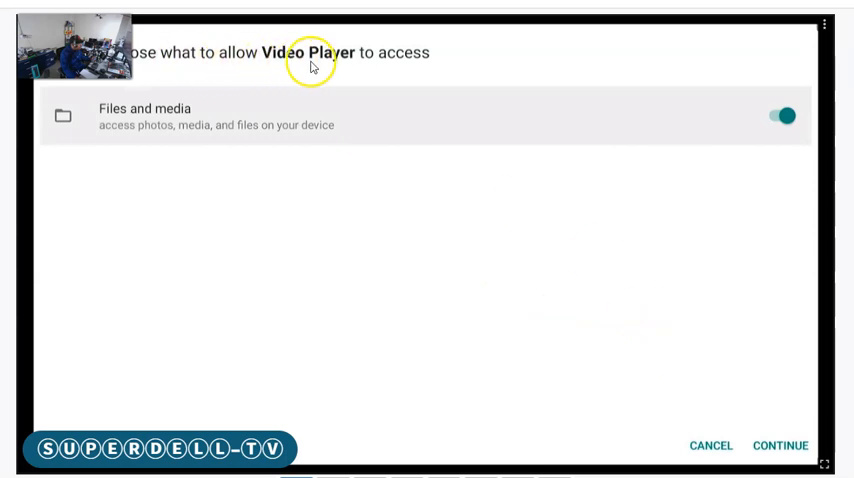
mouse_move(628, 150)
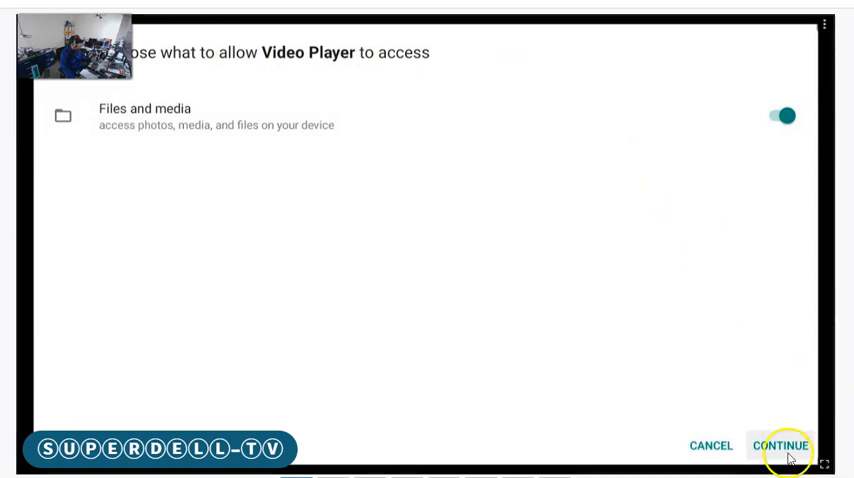
Step: Continue past the Video Player prompt with Files and media access allowed
click(784, 444)
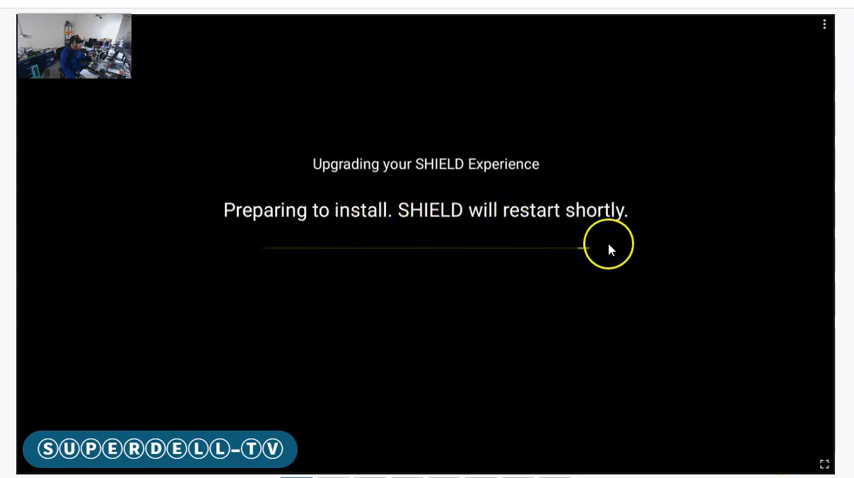
mouse_move(592, 408)
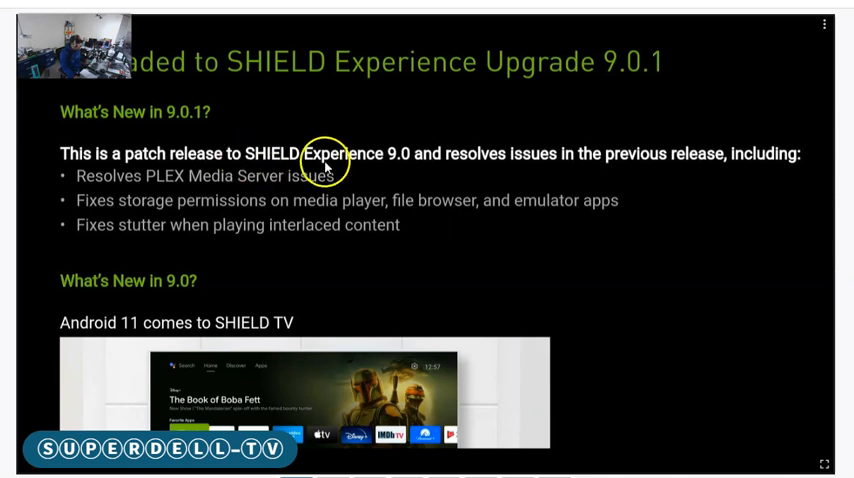
mouse_move(650, 236)
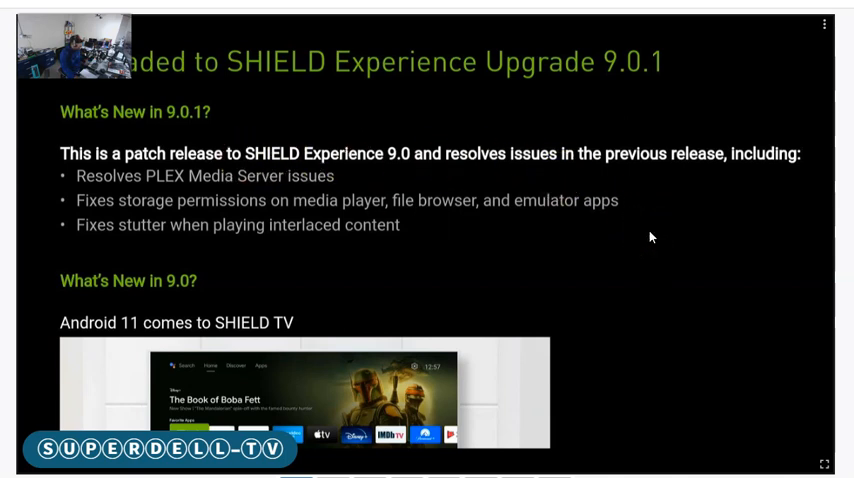
Step: Scroll down through the post-upgrade What's New release notes for 9.0.1
scroll(down, 3)
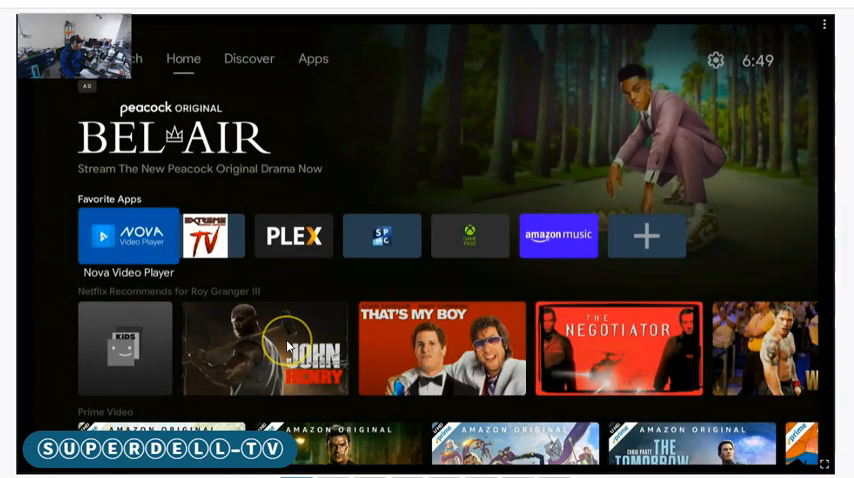
mouse_move(330, 248)
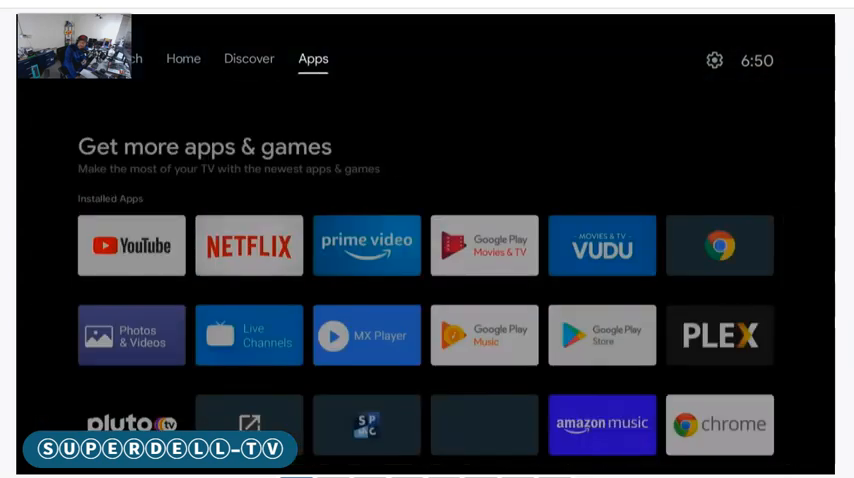
Step: In Settings About, scroll to the SHIELD Android TV SW Version to confirm Android 11
click(184, 58)
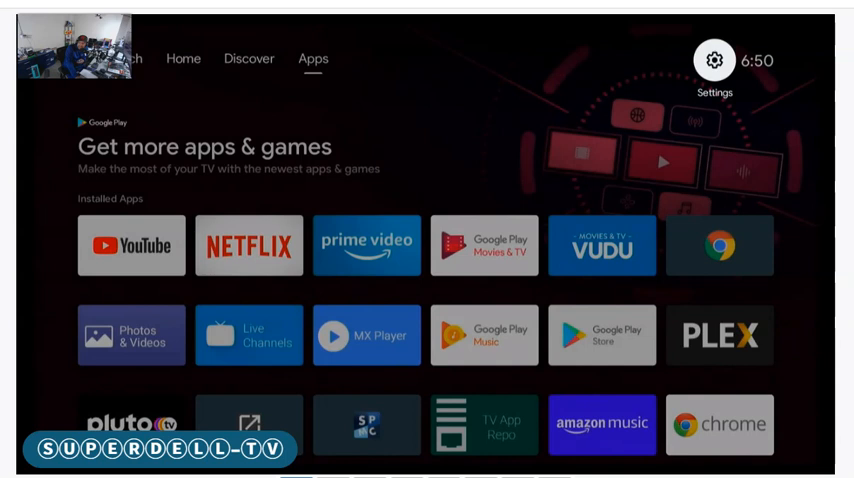
click(712, 60)
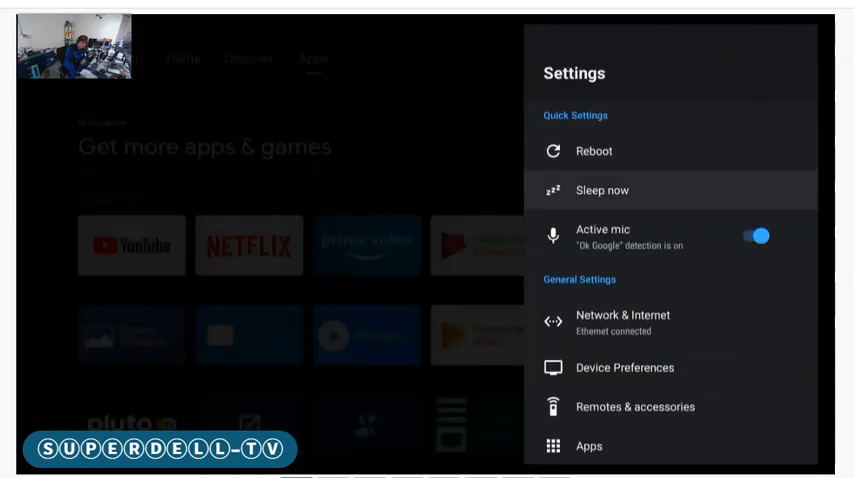
scroll(down, 3)
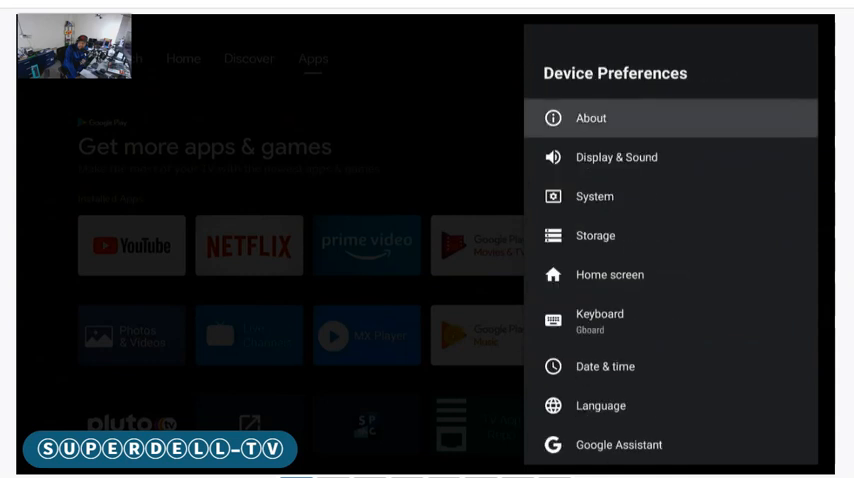
click(592, 118)
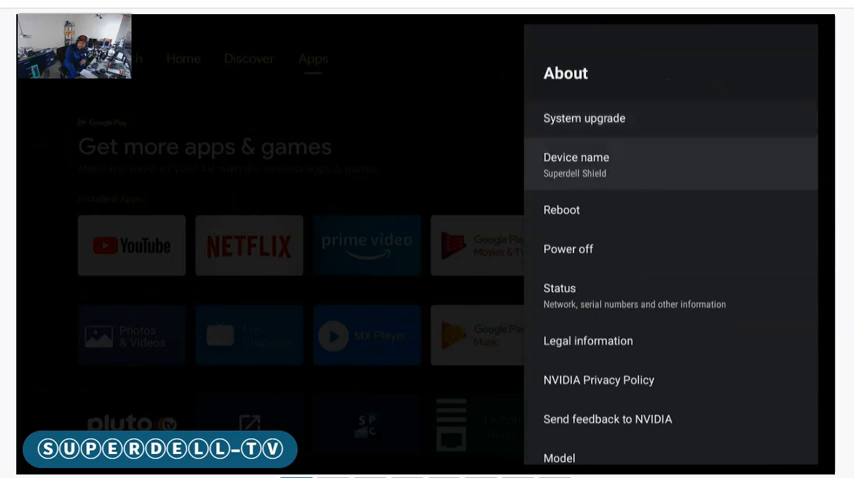
scroll(down, 3)
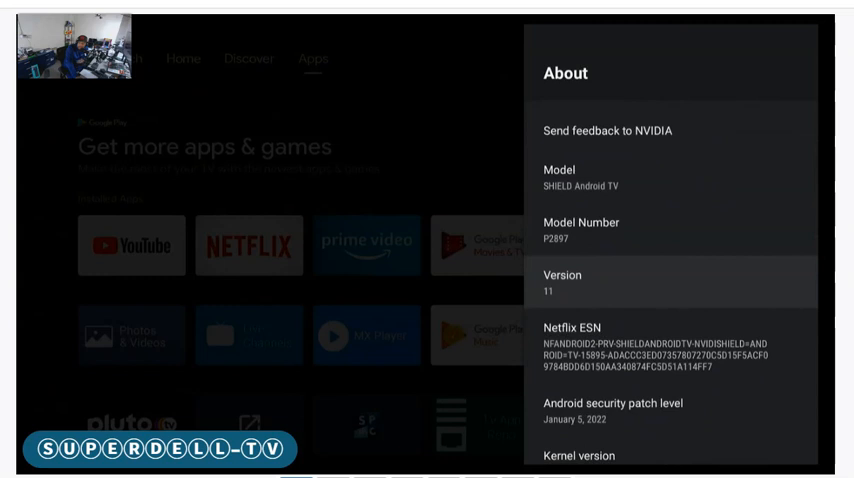
scroll(down, 3)
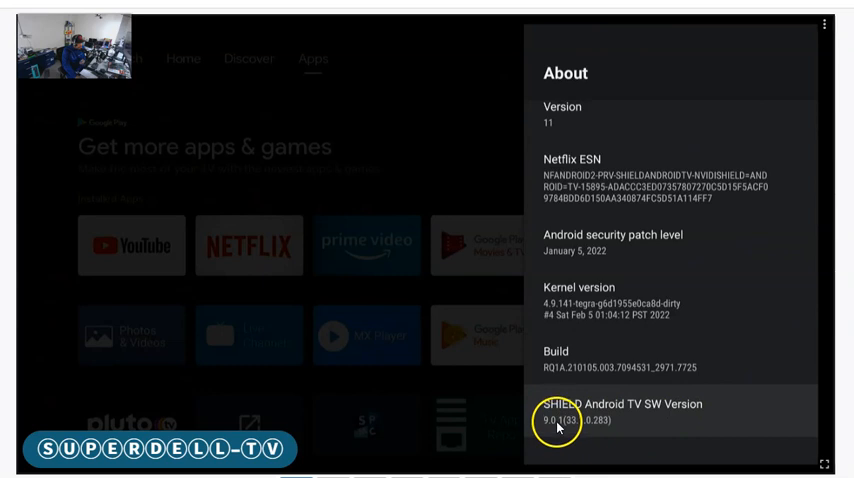
mouse_move(672, 426)
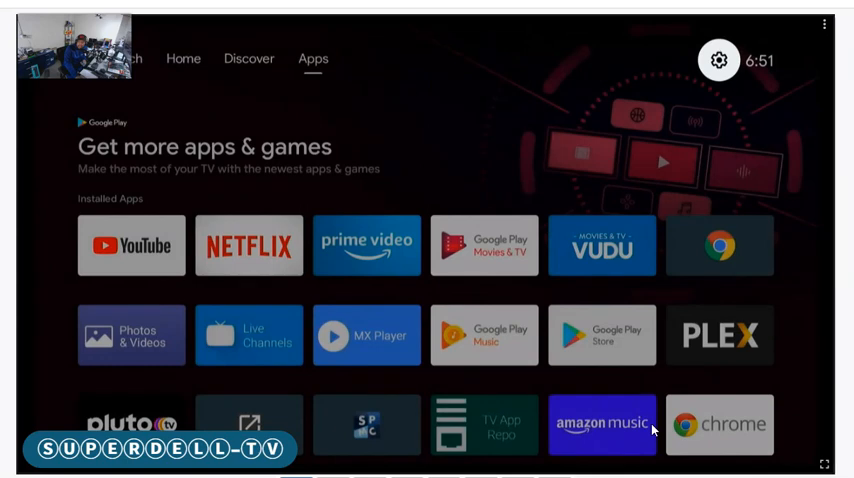
click(184, 58)
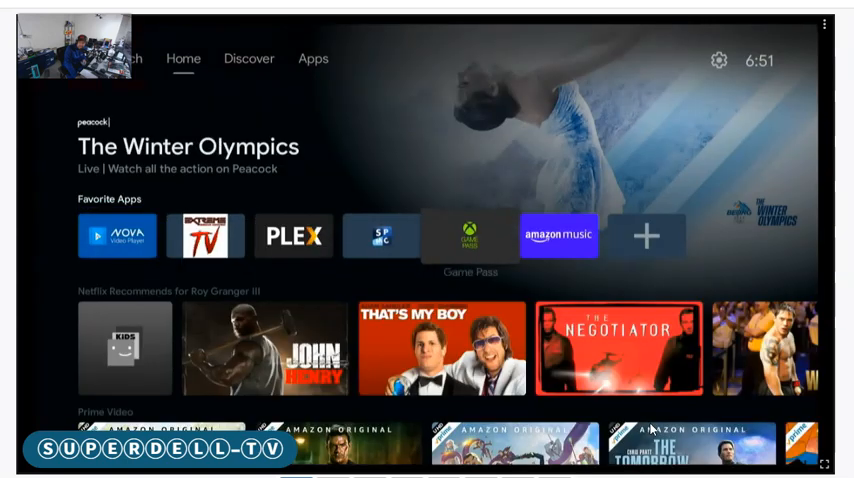
scroll(down, 3)
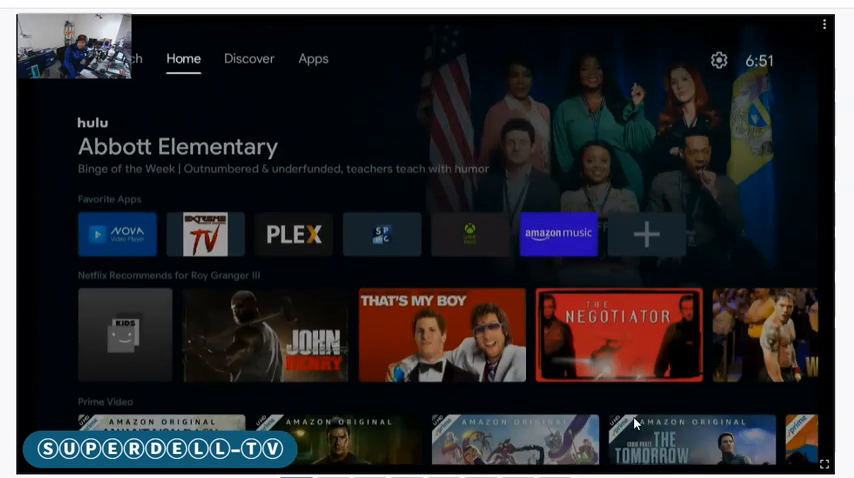
click(312, 60)
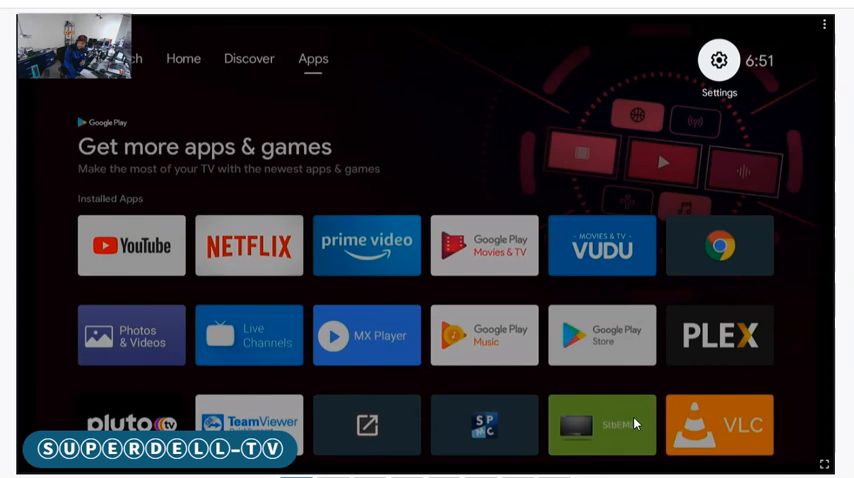
Step: From the Settings panel, scroll down and enter Device Preferences
click(716, 60)
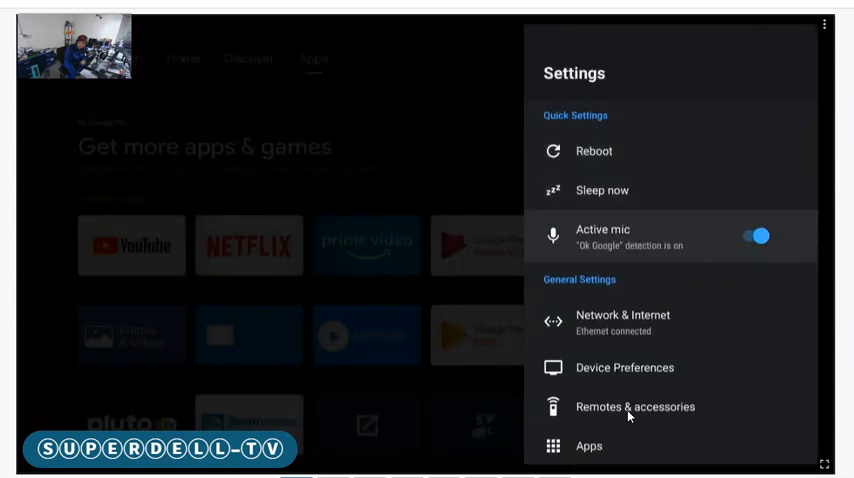
scroll(down, 3)
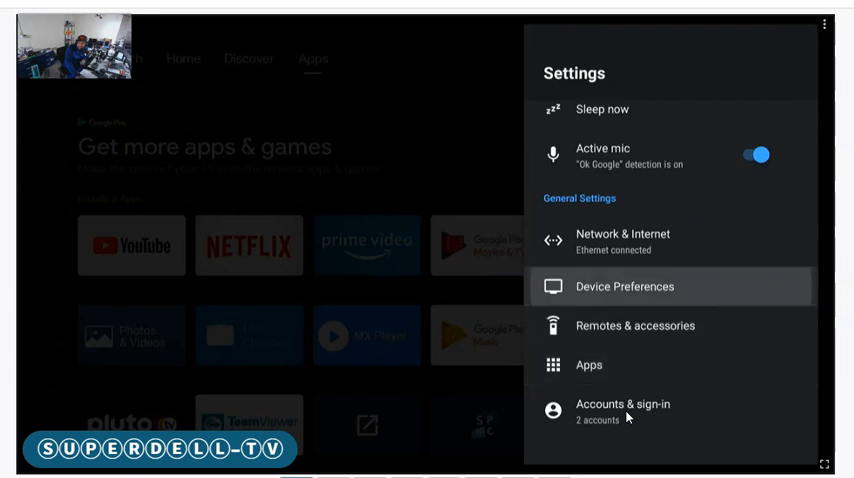
click(624, 288)
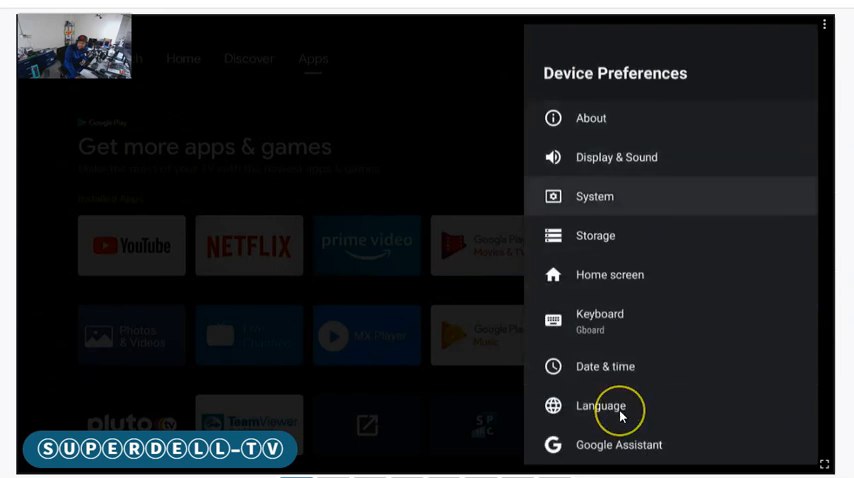